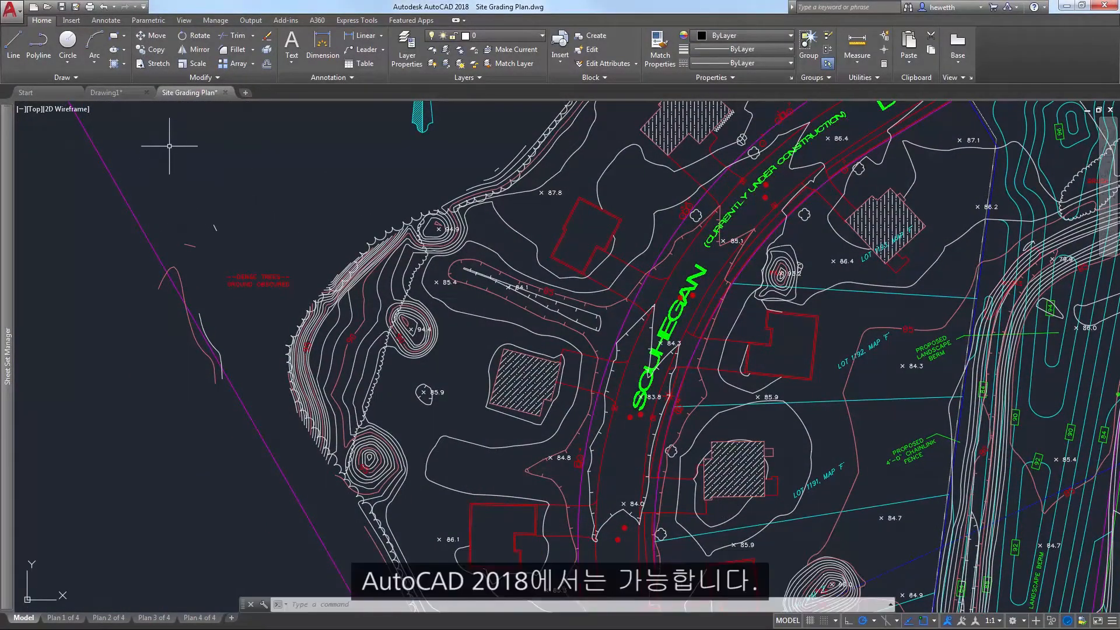
- Enter the SELECTIONOFFSCREEN system variable at the command line
drag(169, 145, 892, 548)
text(selectionof)
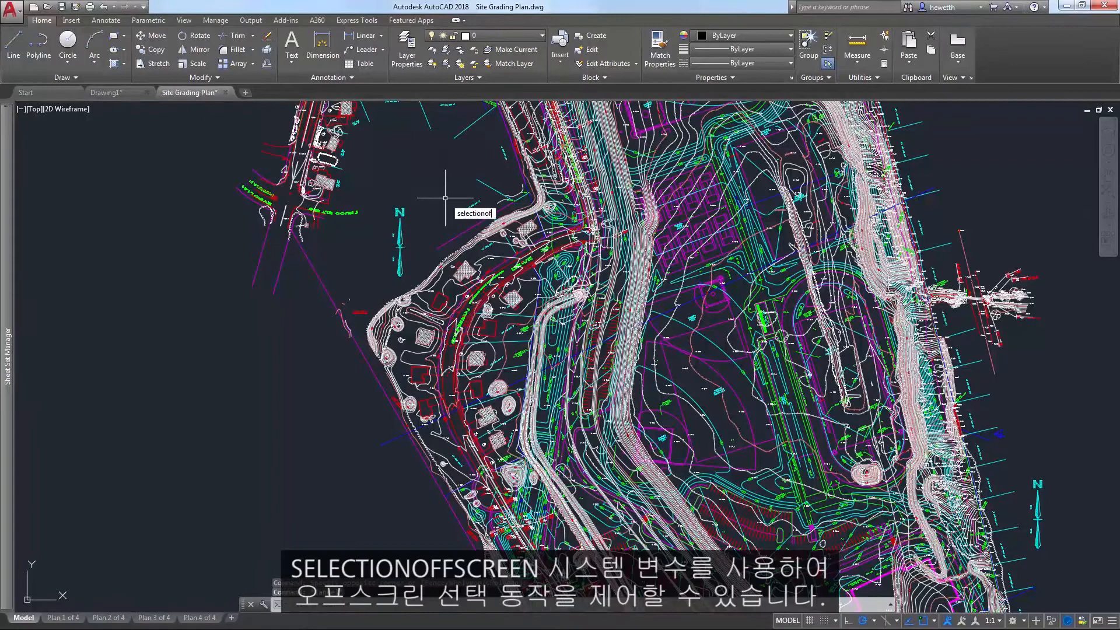
text(SCREEN)
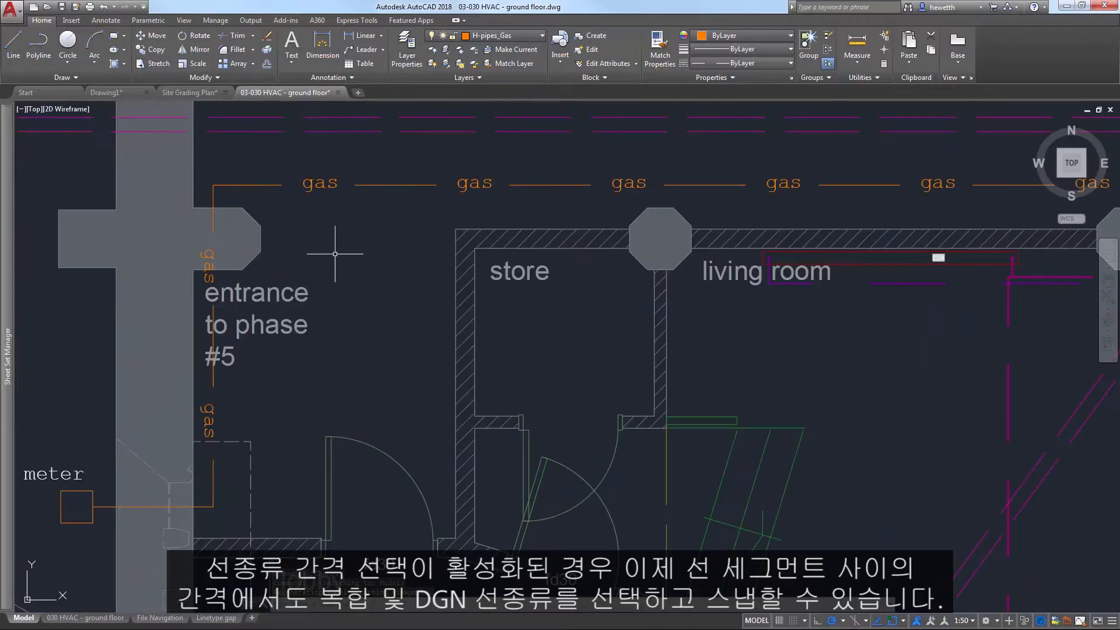
- Enter LTGAPSELECTION and choose it from the autocomplete list to turn gap selection on
text(LTGAPSELECTION)
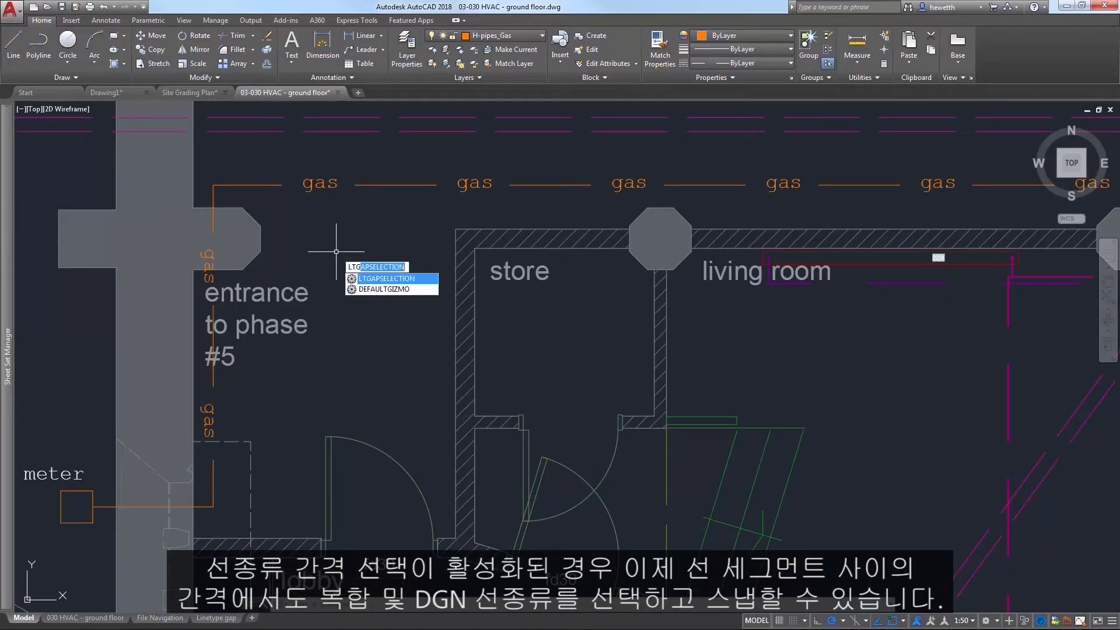
click(386, 277)
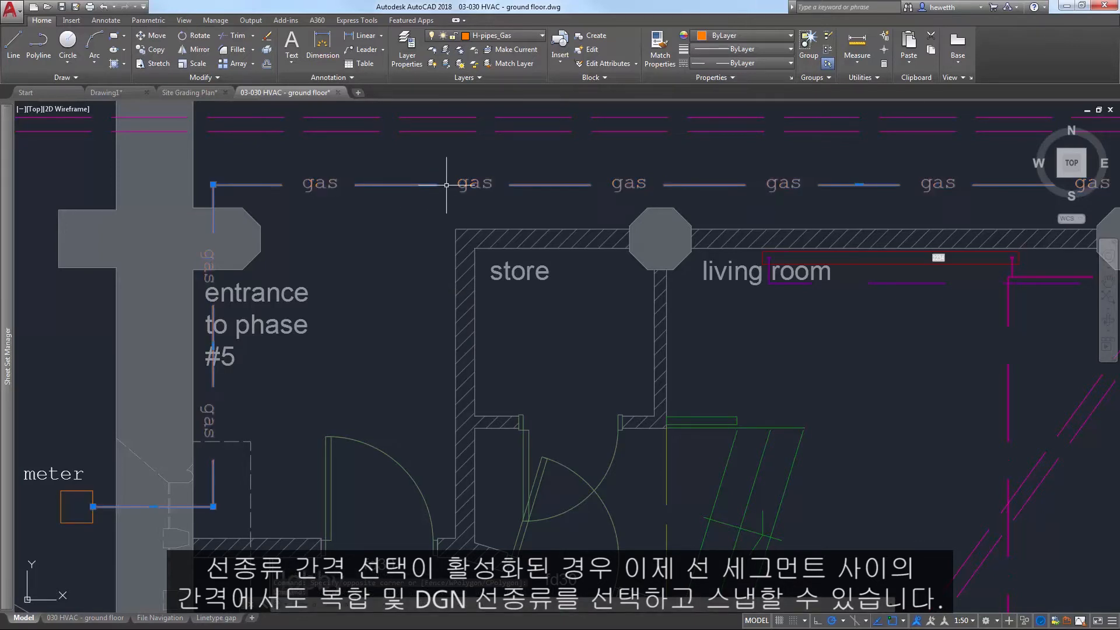
- Snap the new gas line's start point to Nearest within a gap of the existing gas line
right_click(445, 185)
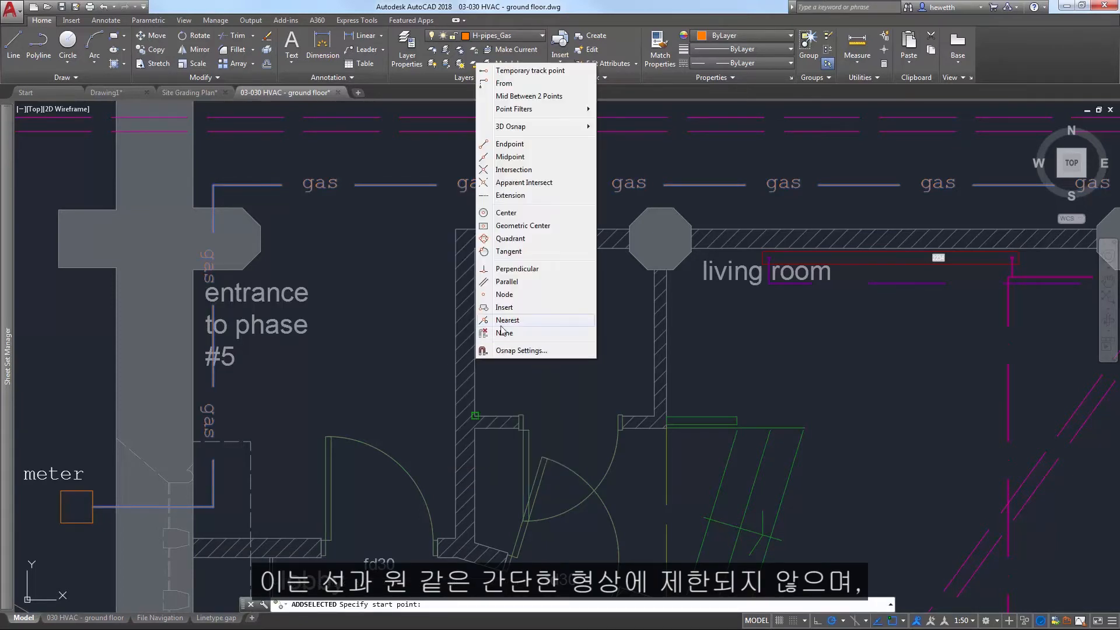
click(508, 319)
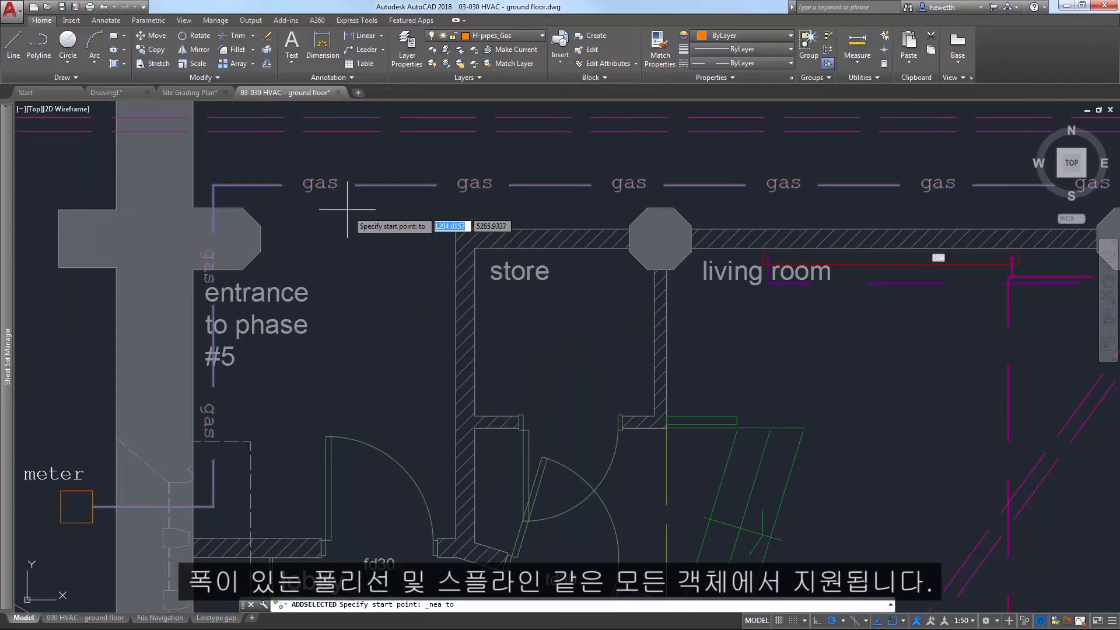
click(343, 186)
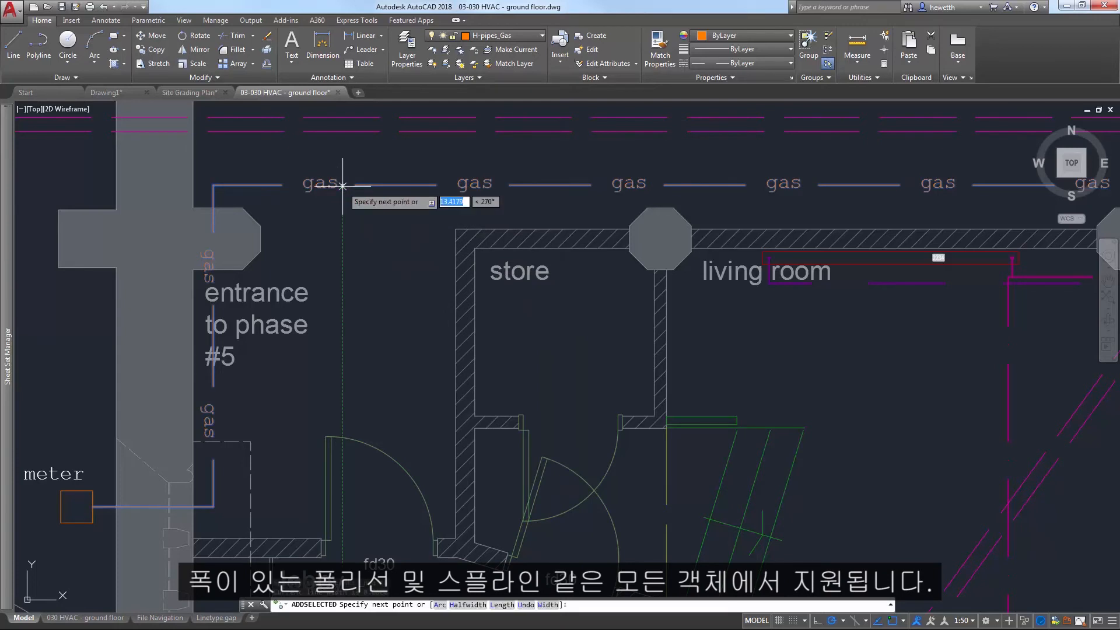
mouse_move(342, 406)
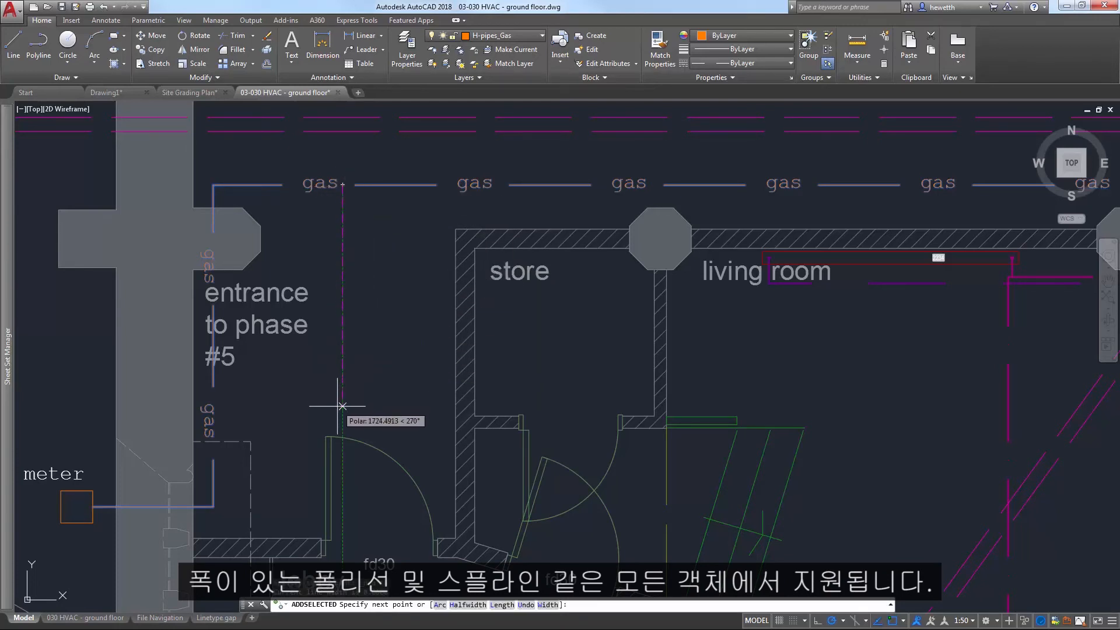